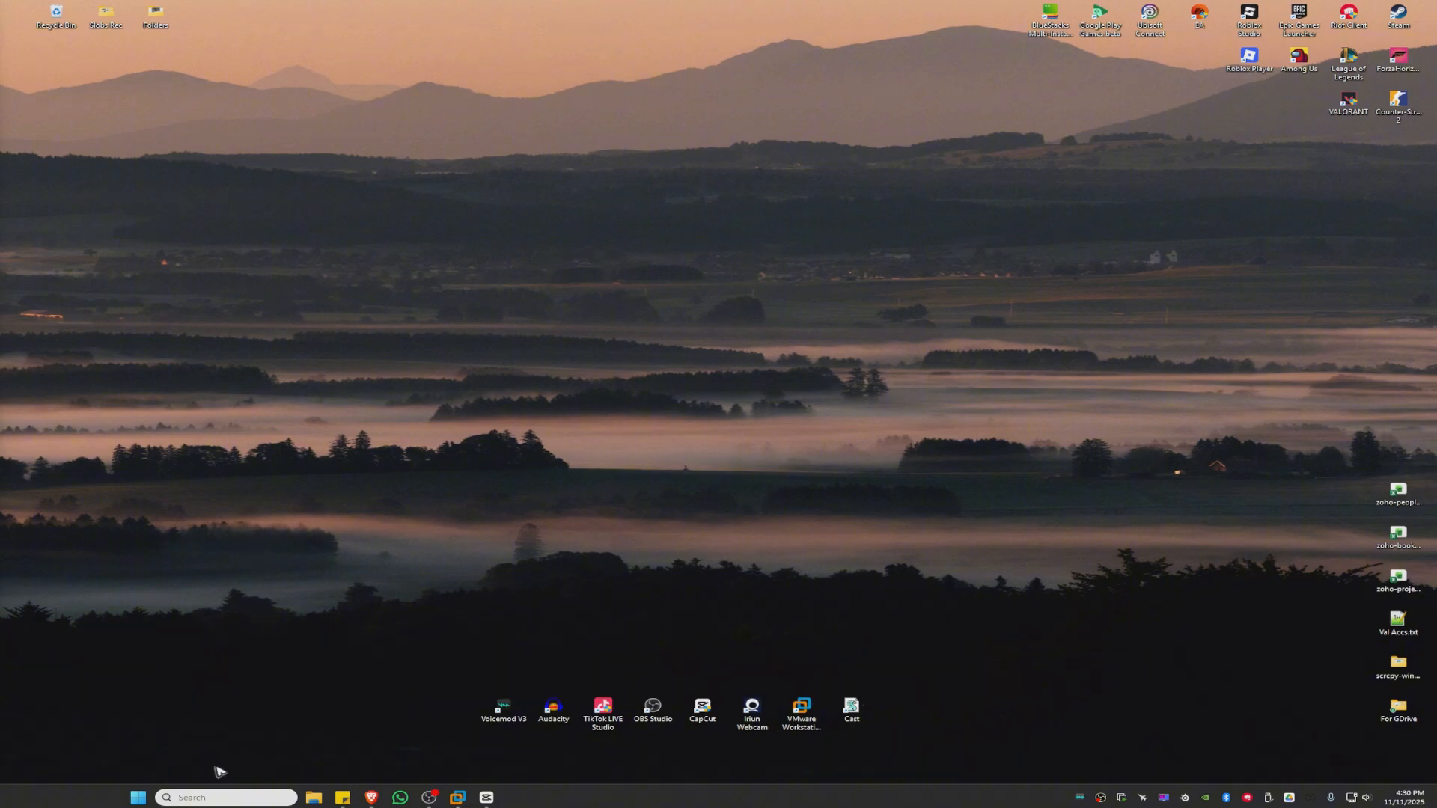
- Search Windows for cmd to launch an administrator Command Prompt
click(225, 796)
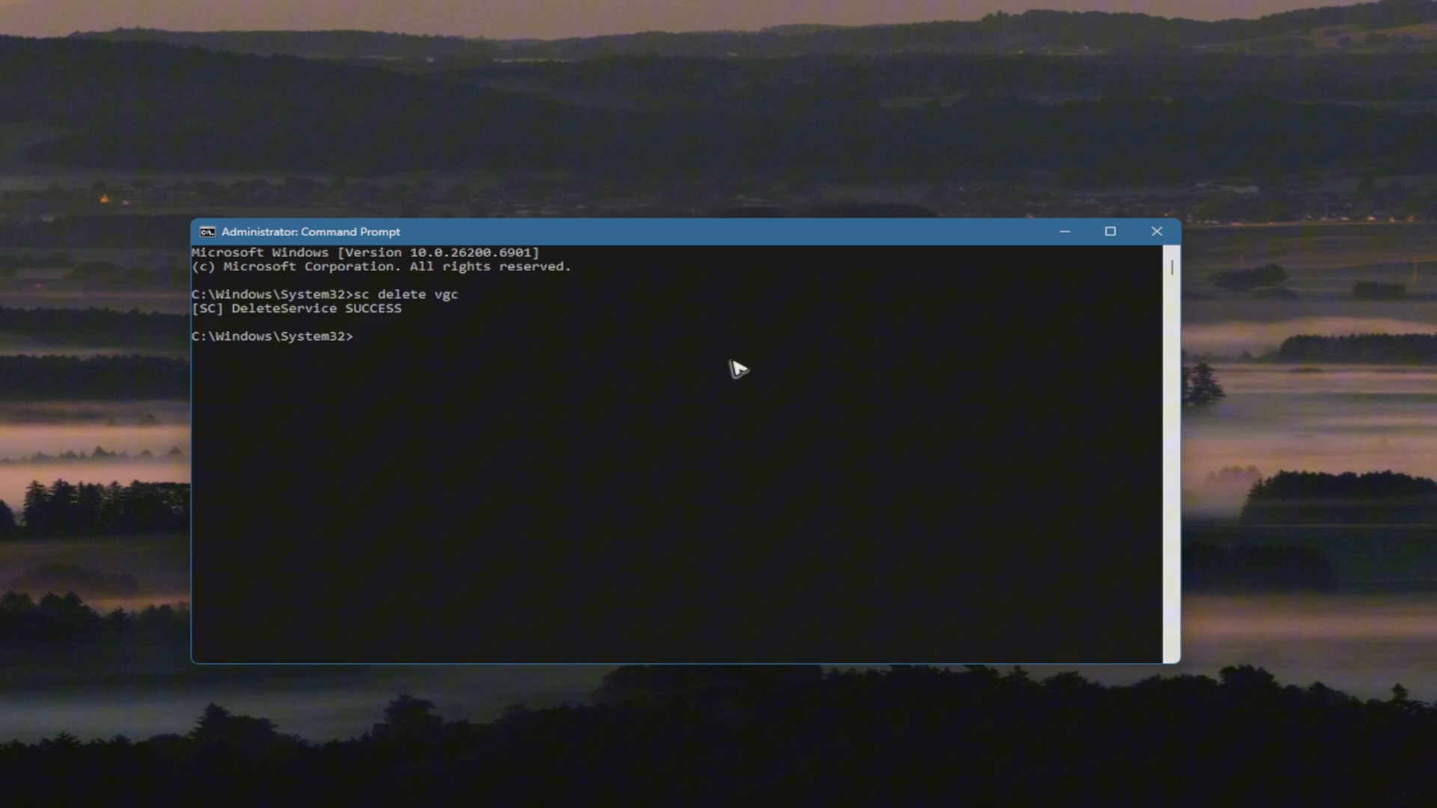
- Run sc delete vgk to remove the vgk service, then exit the prompt
text(sc d)
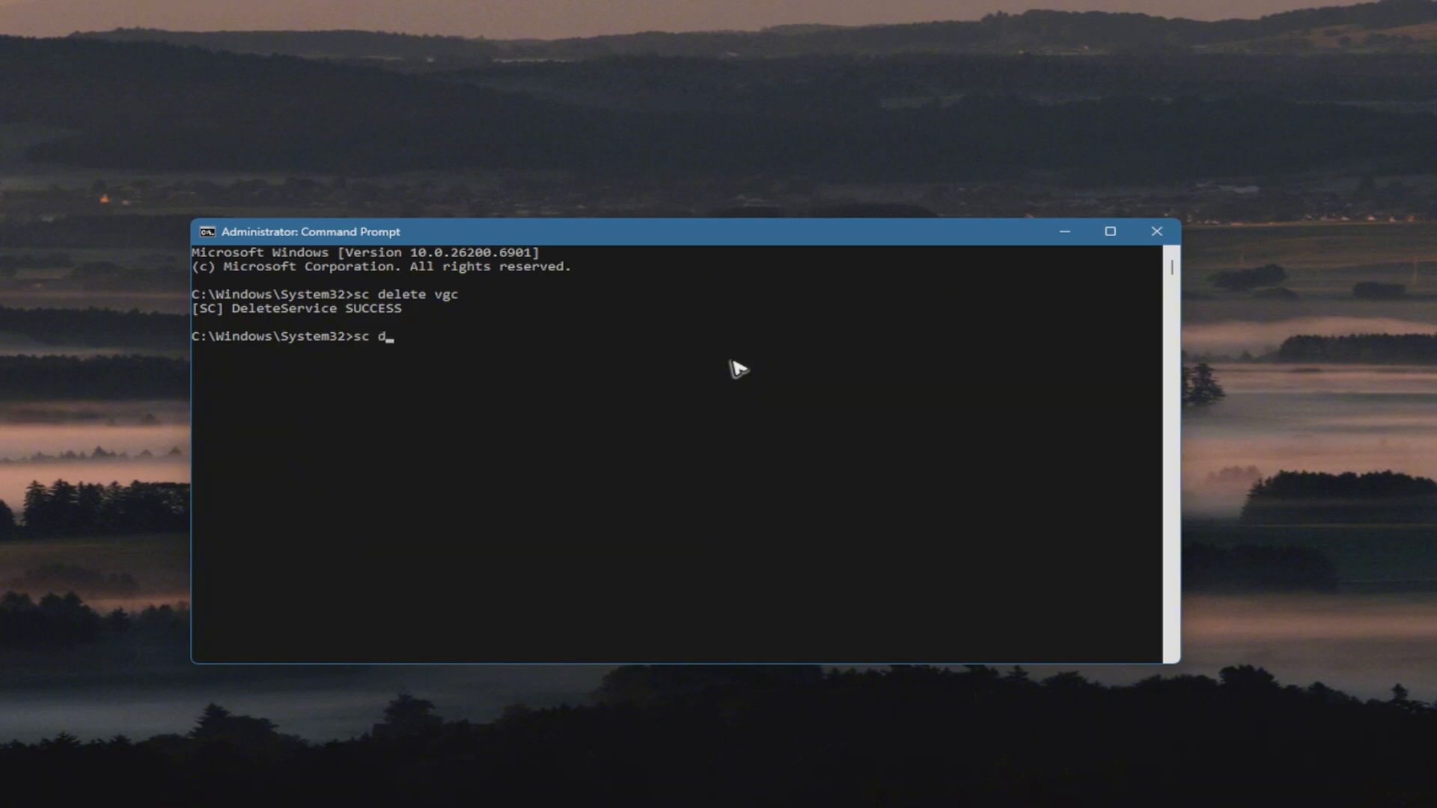
text(elete vgk)
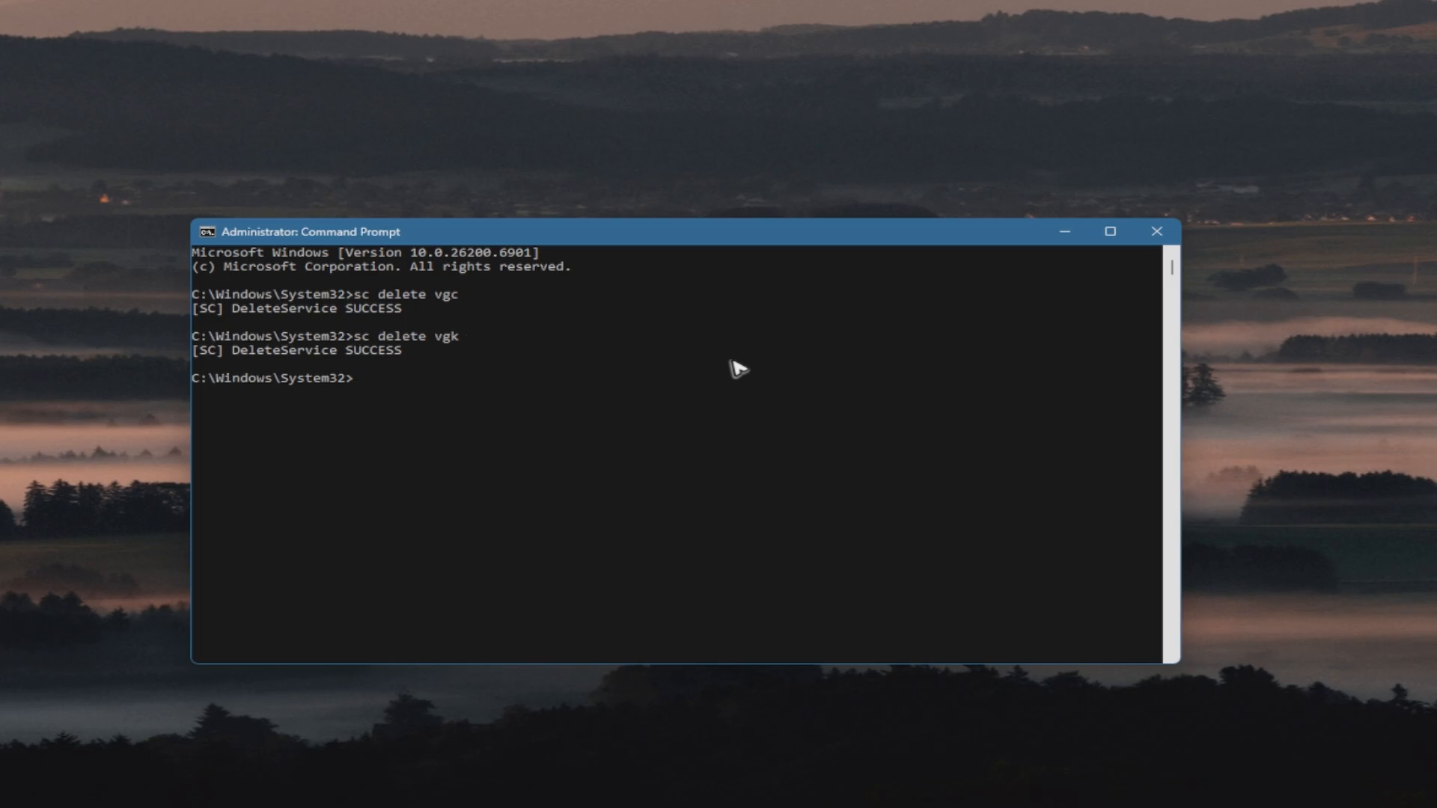
text(exit)
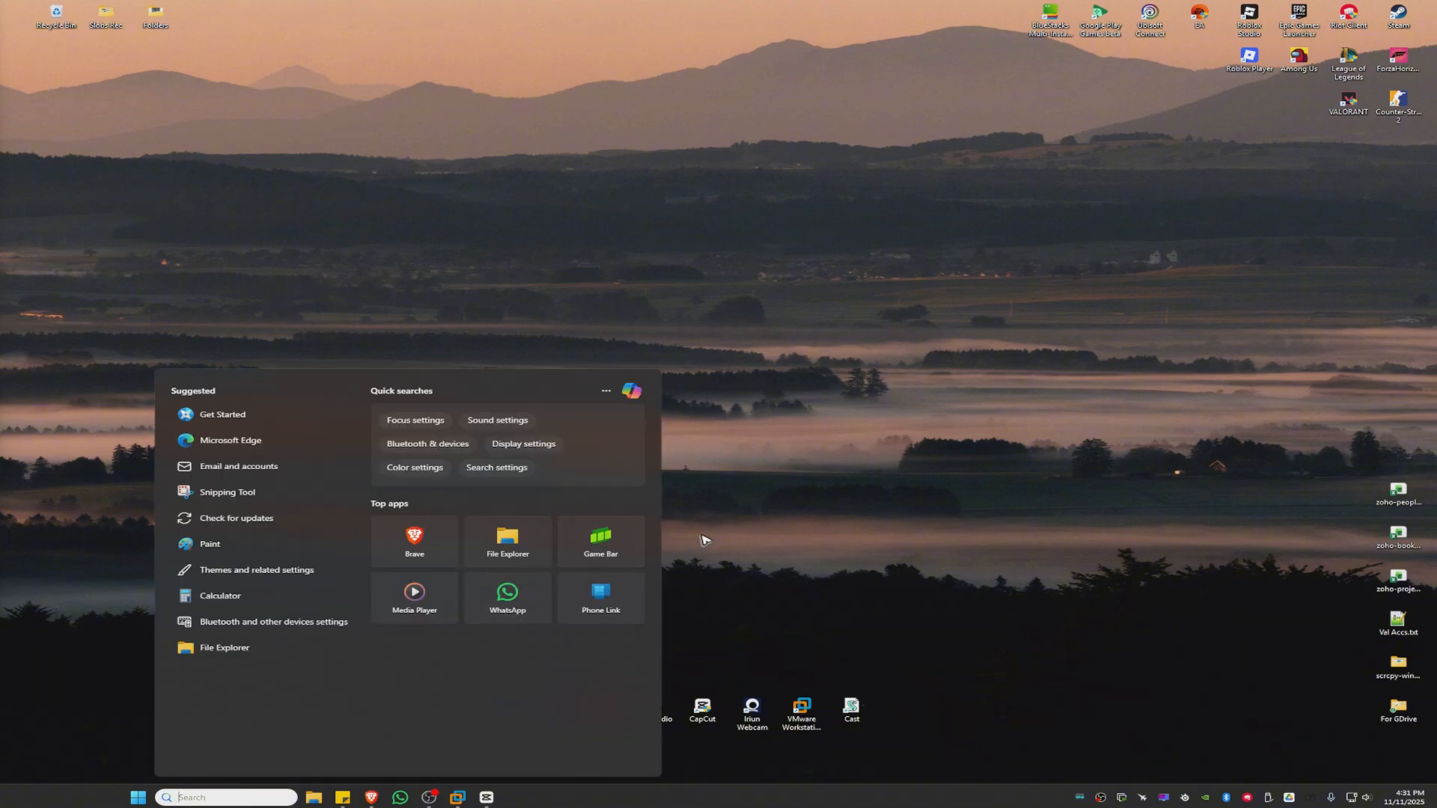
- Search 'add or remove programs' to reach Settings' Installed apps list
text(add or remo)
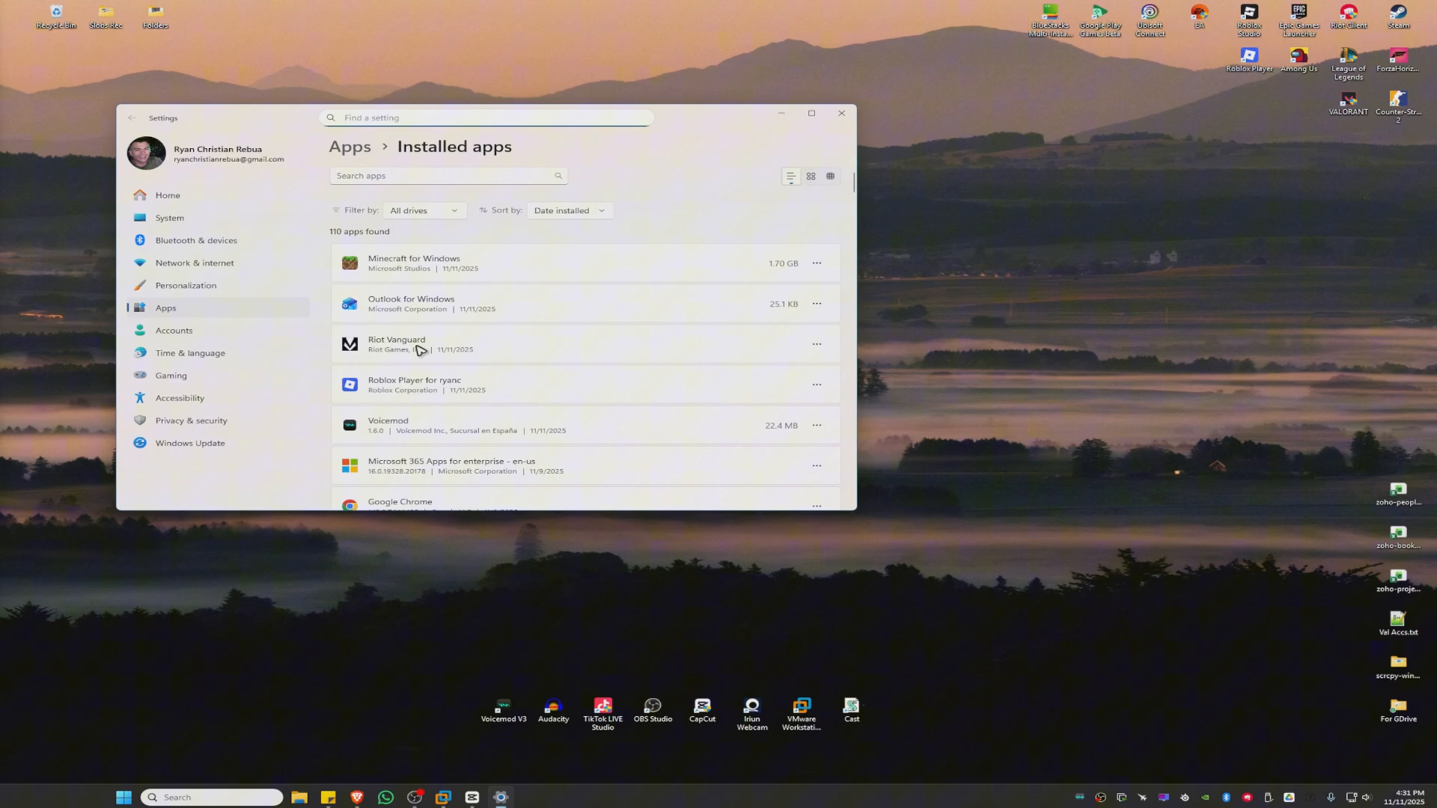
- Uninstall Riot Vanguard from Installed apps, confirming with Yes, then close Settings
click(815, 344)
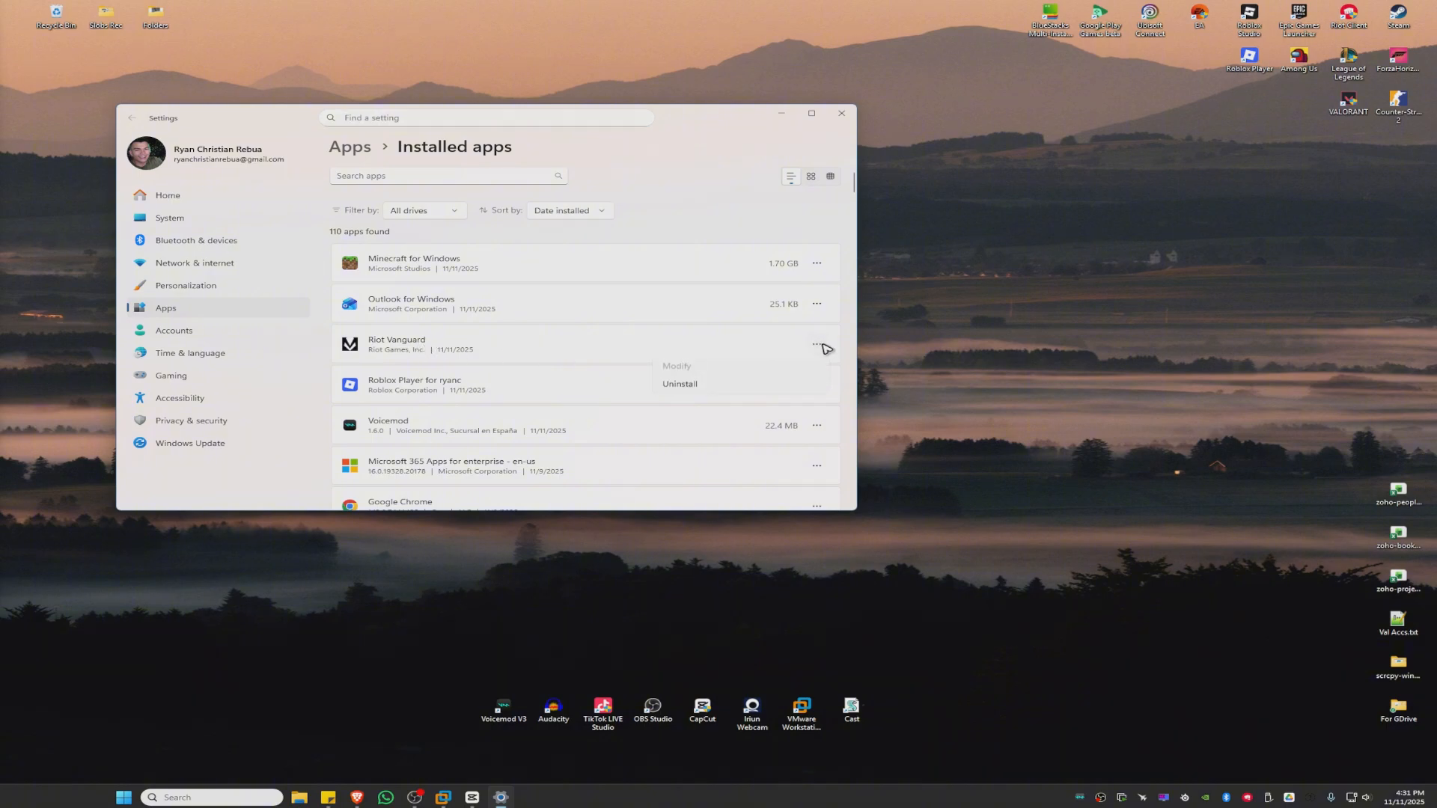
click(679, 384)
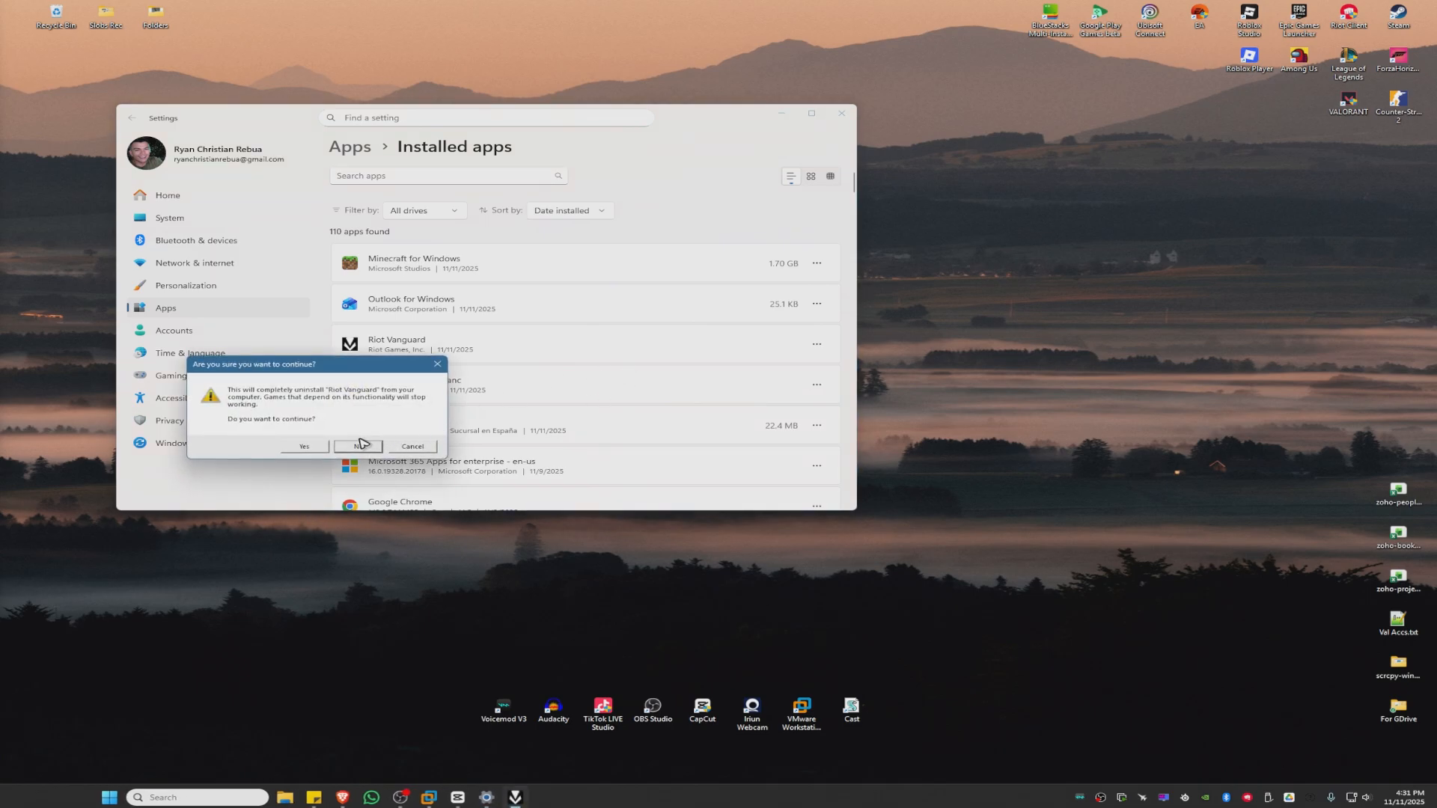
click(356, 446)
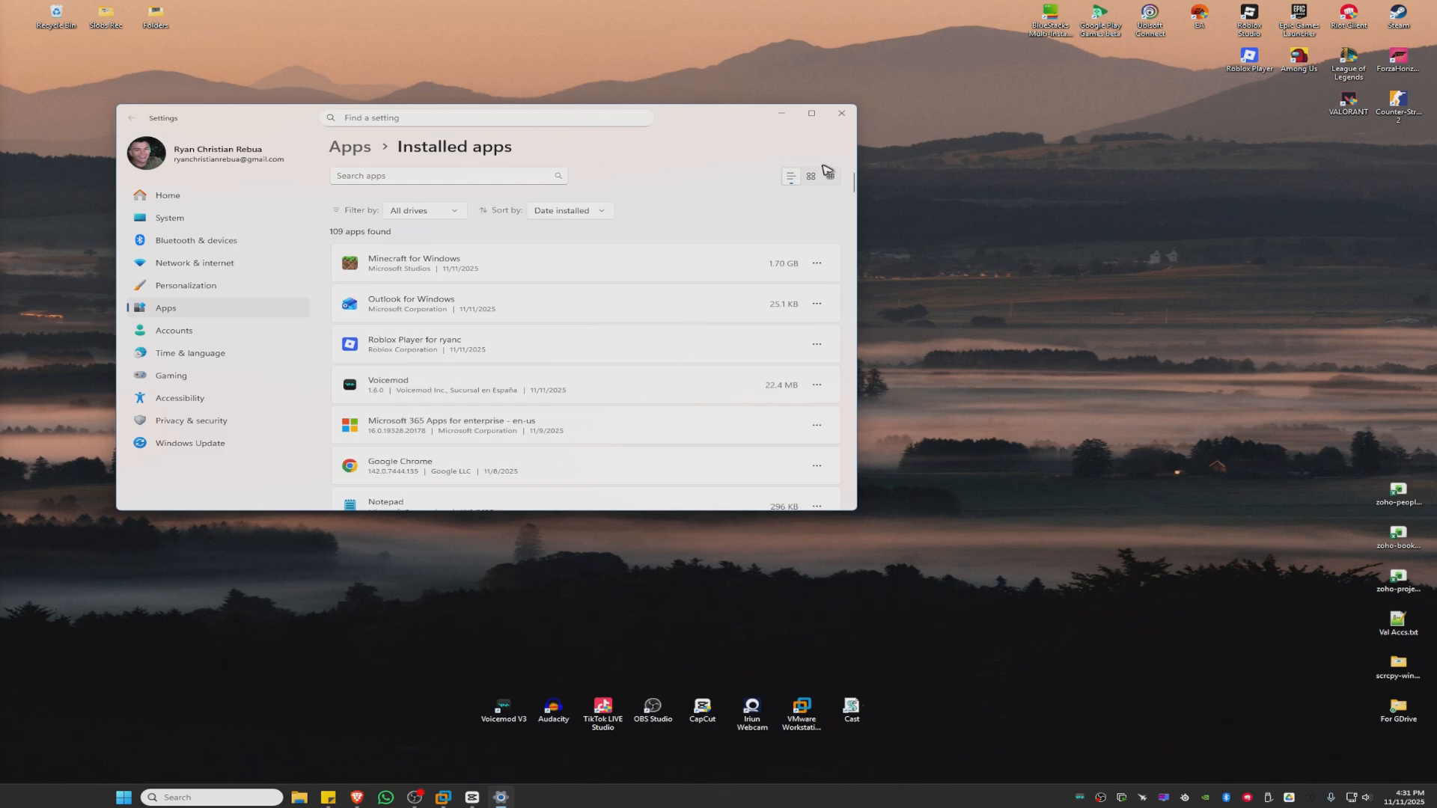
click(838, 114)
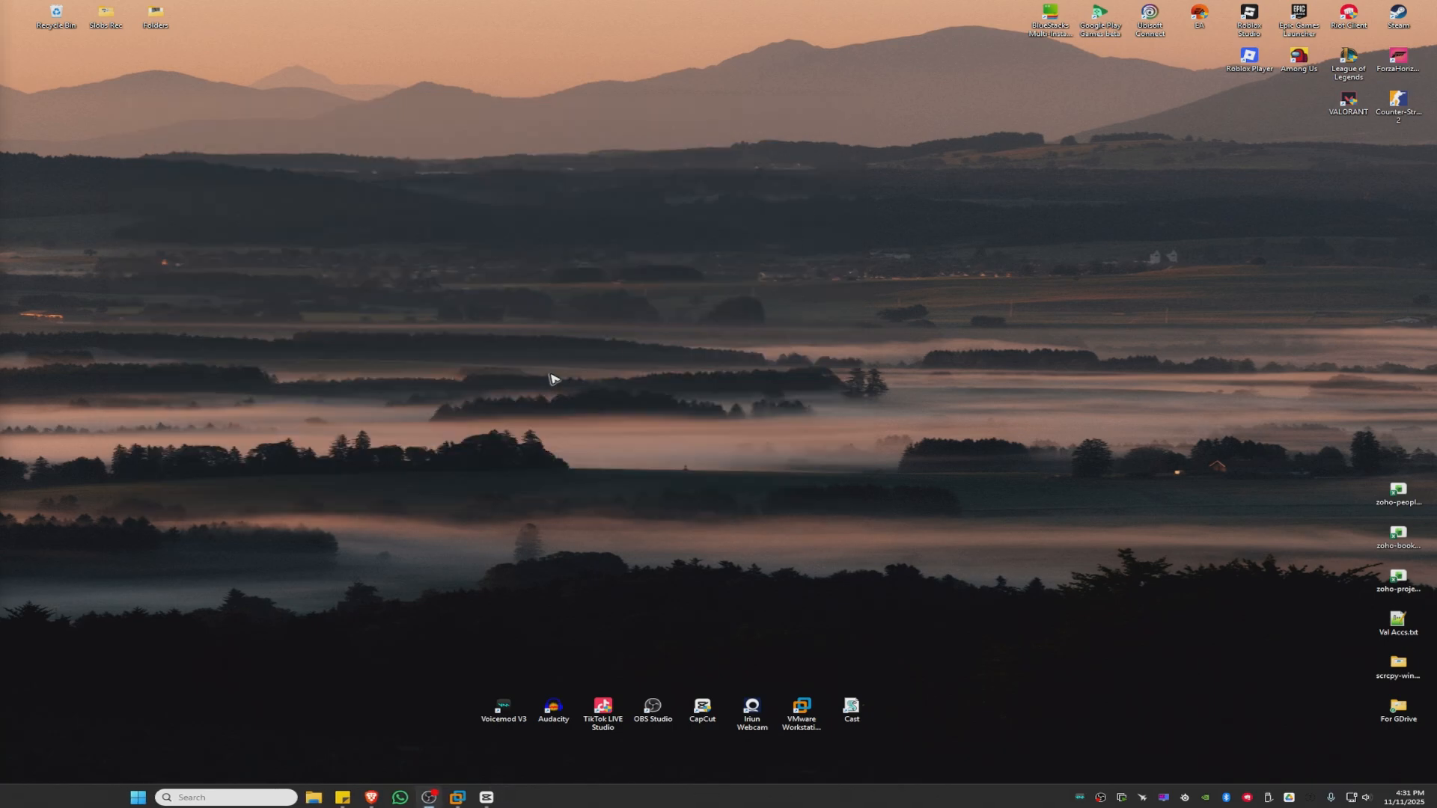
mouse_move(1144, 220)
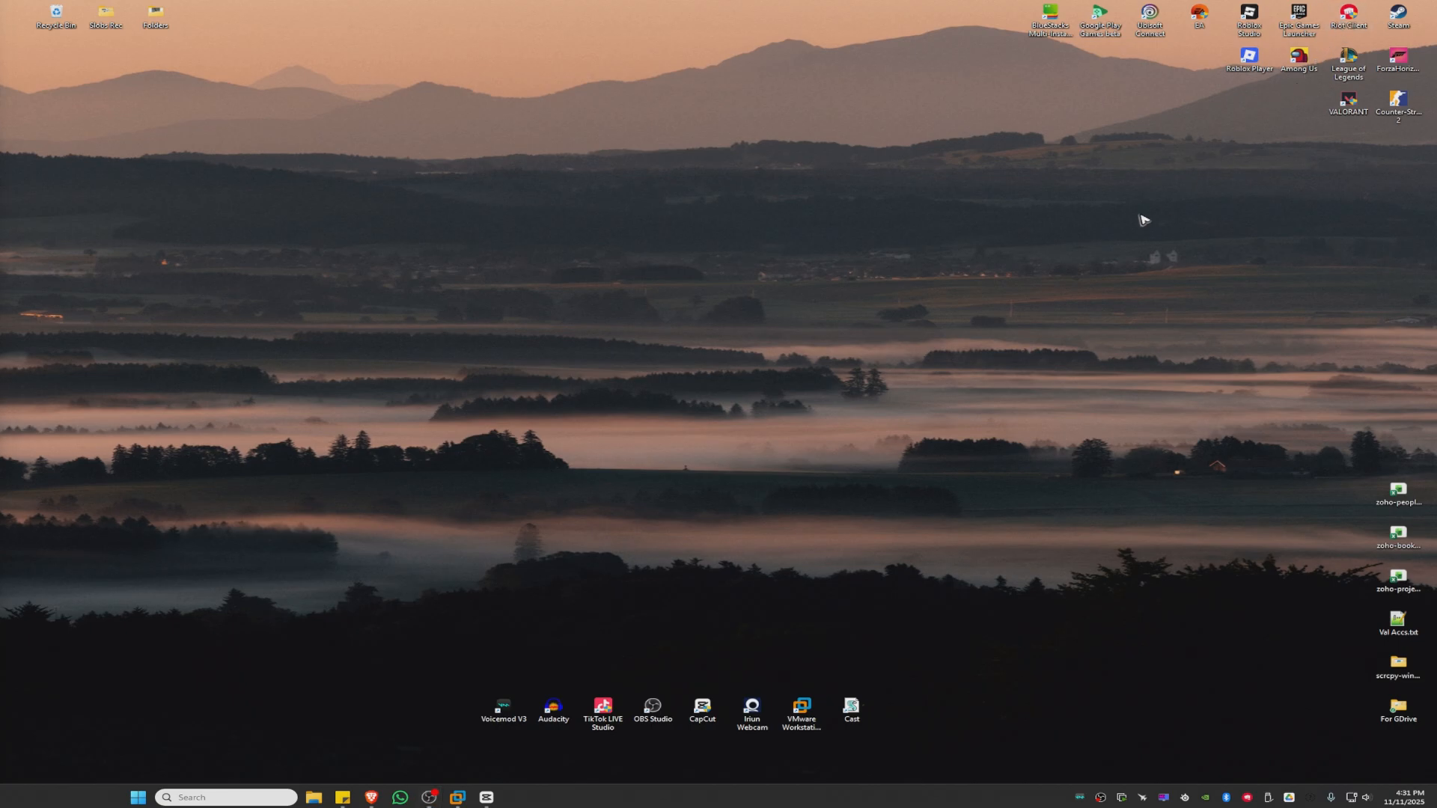
mouse_move(686, 551)
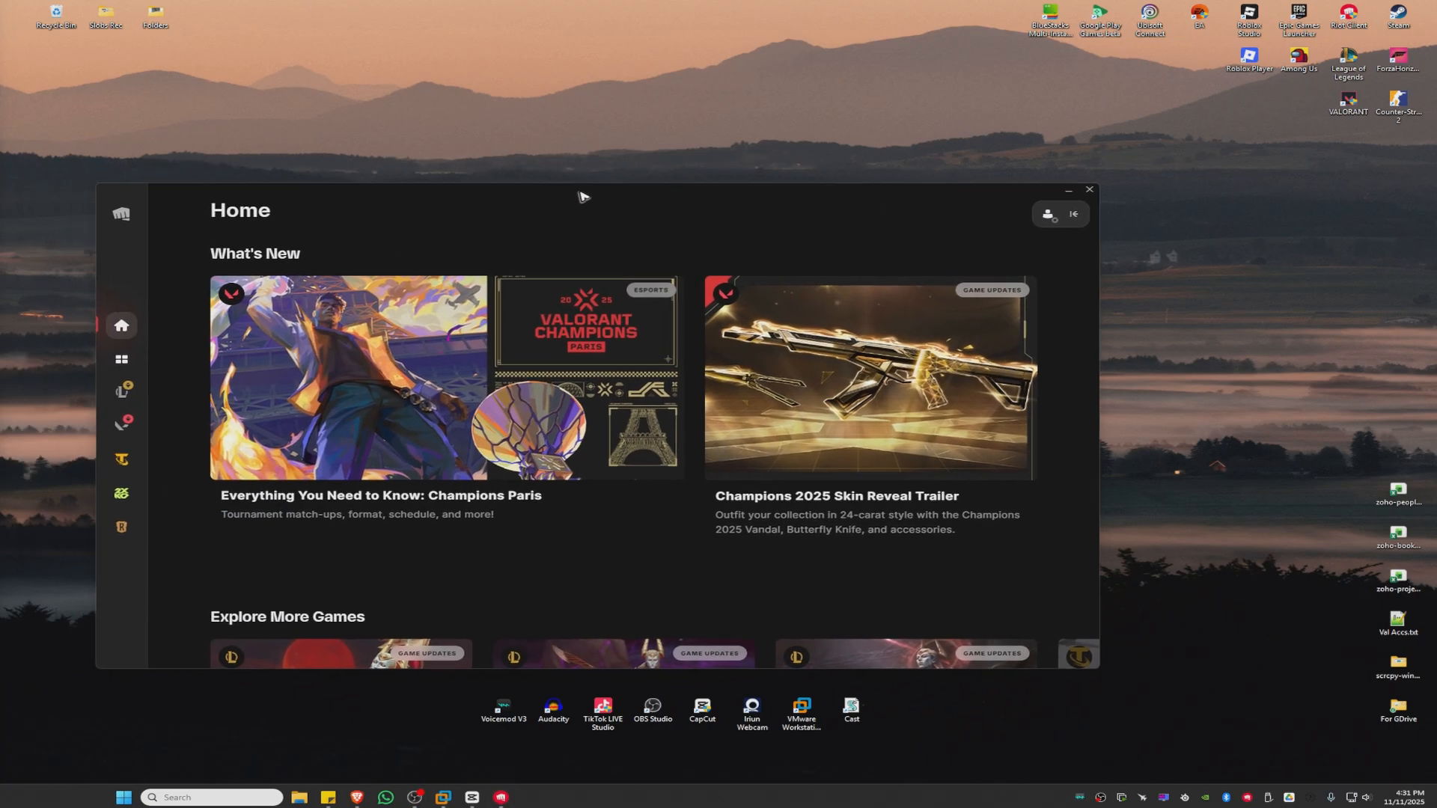
- Install Vanguard from the VALORANT page until the restart prompt, then close Riot Client
click(200, 415)
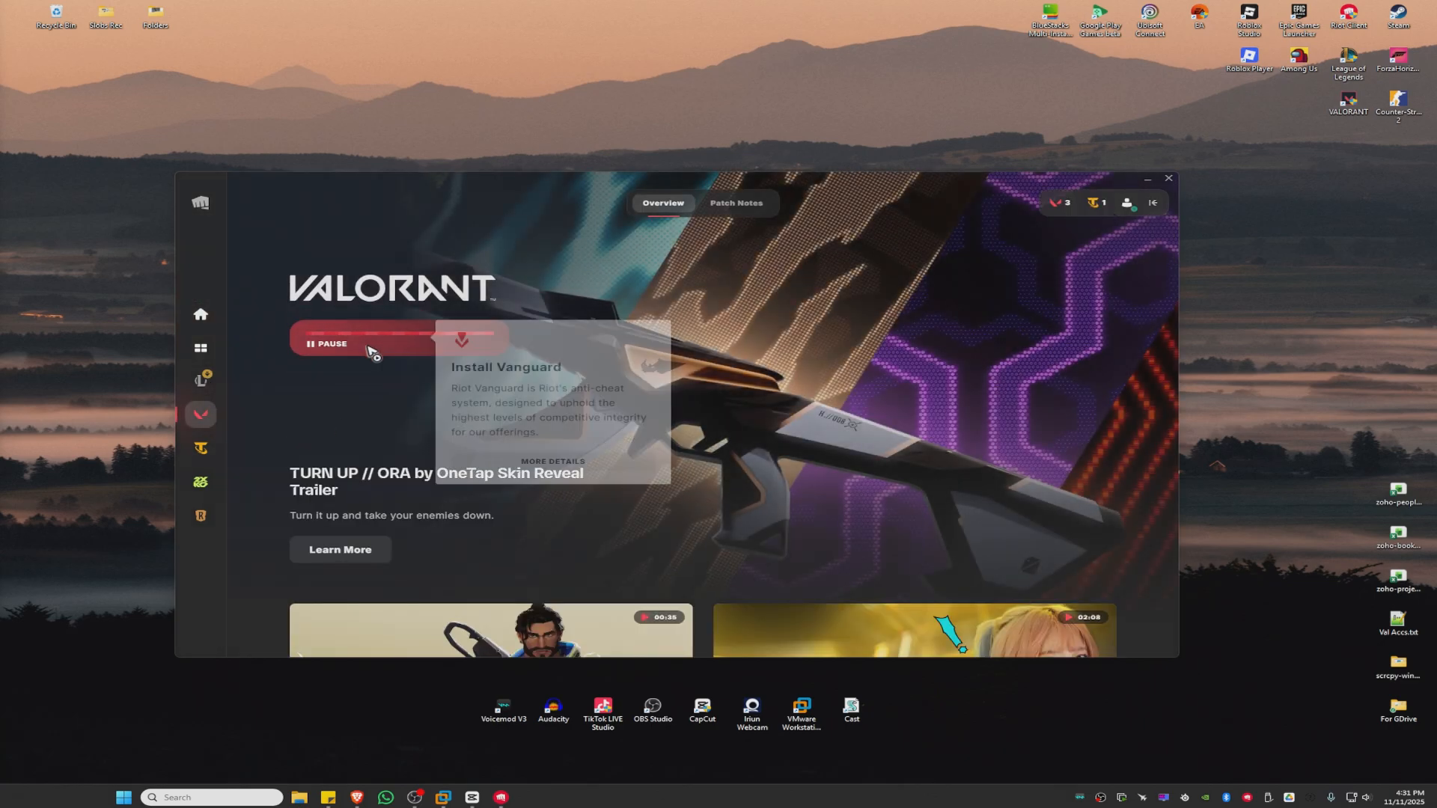
click(327, 343)
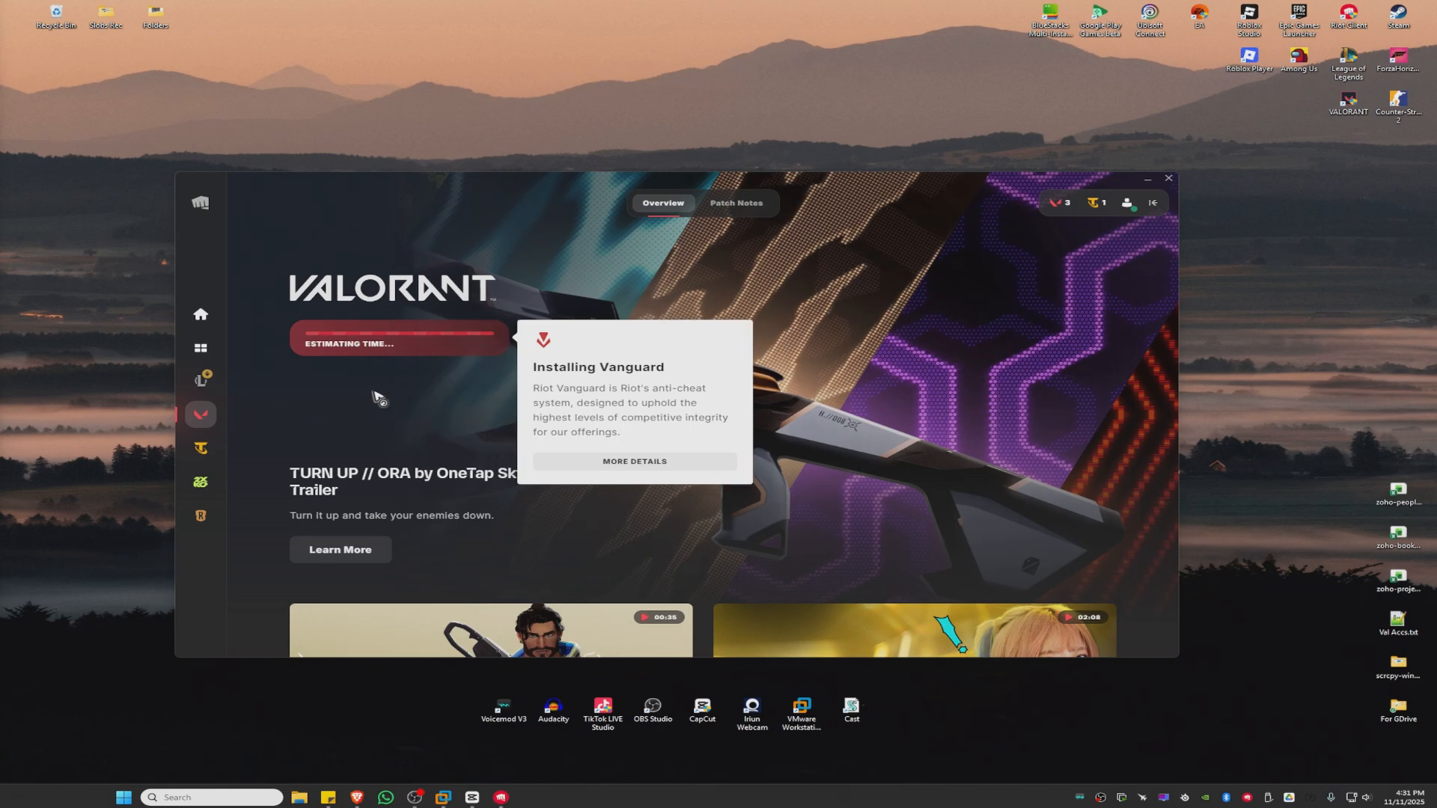
mouse_move(342, 414)
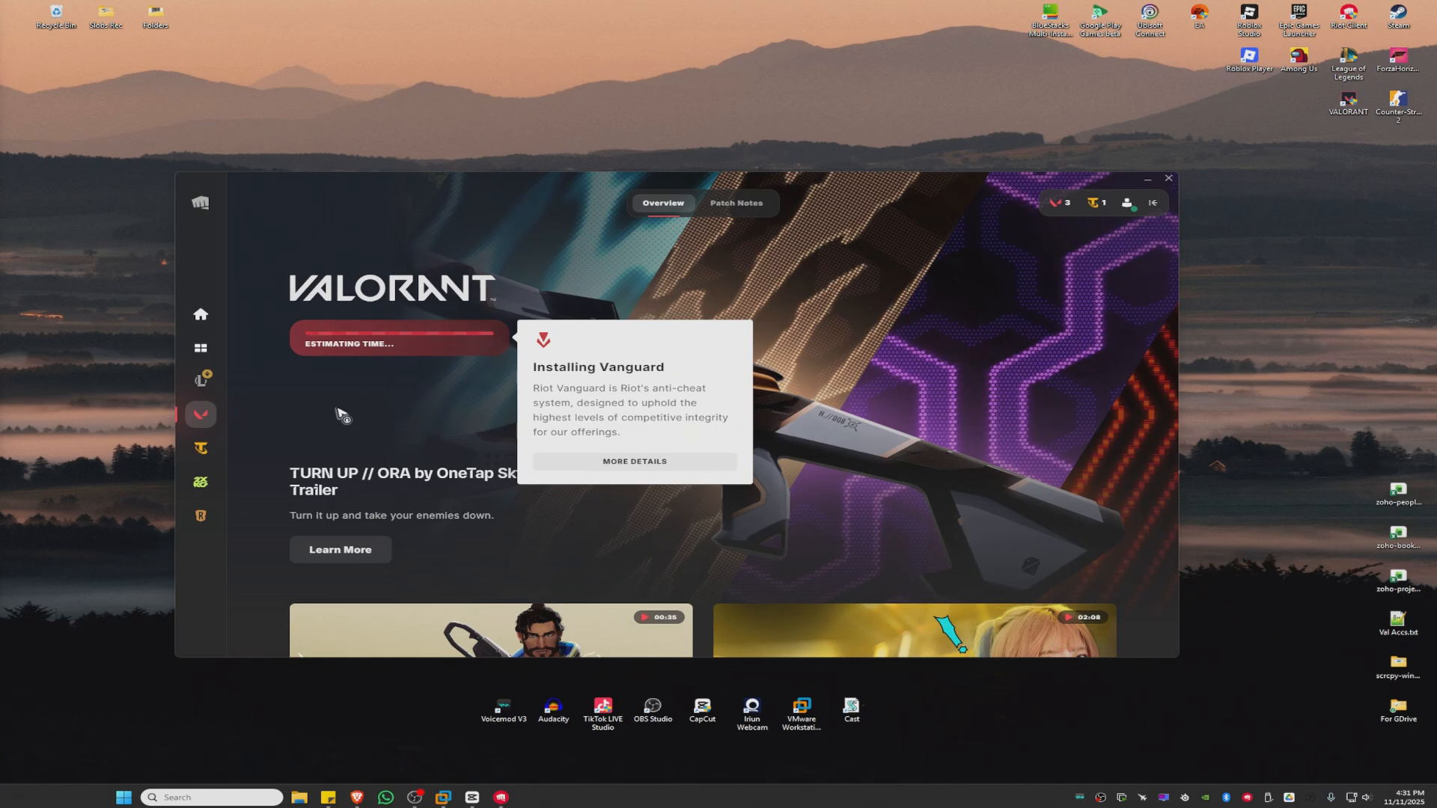
mouse_move(479, 312)
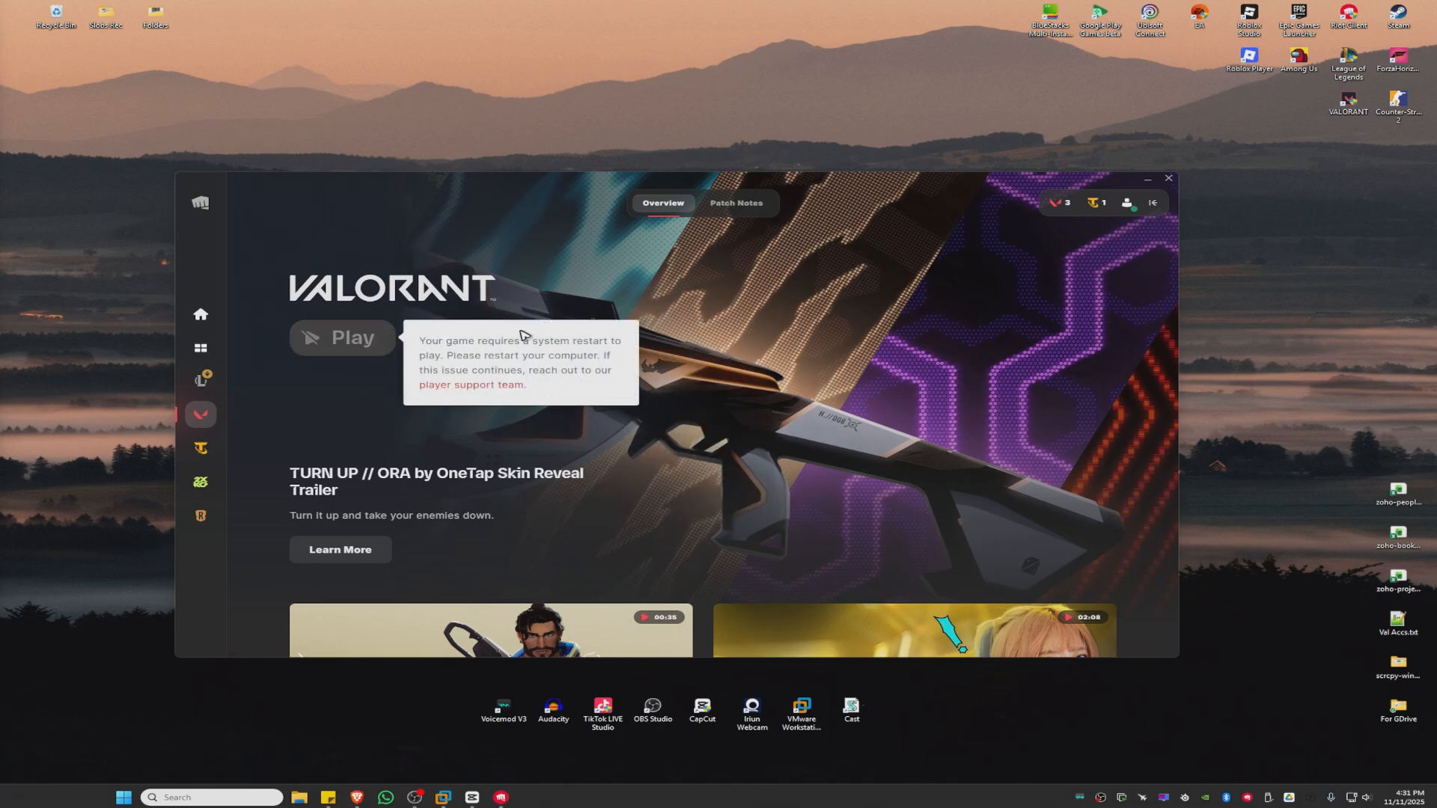
mouse_move(533, 356)
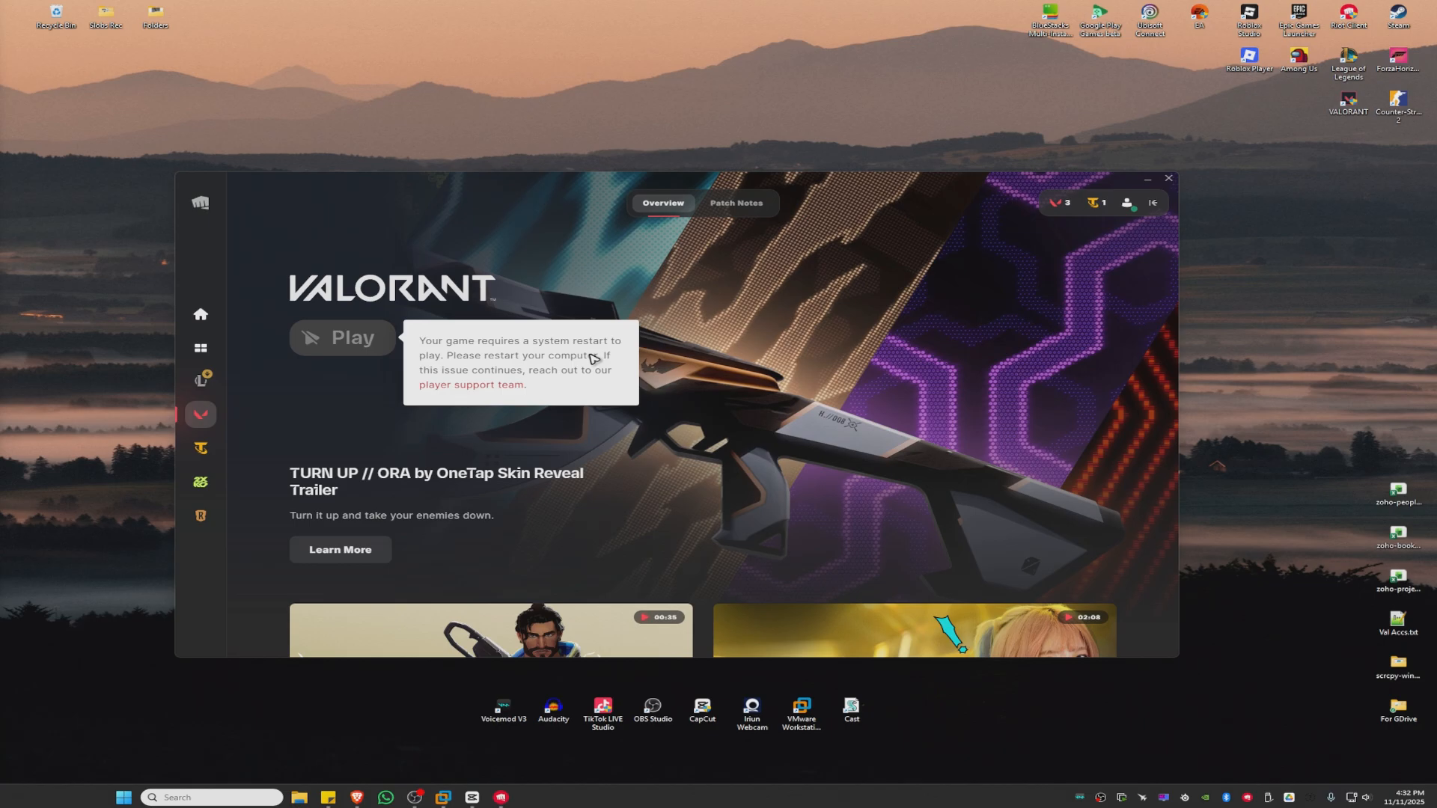
click(1167, 178)
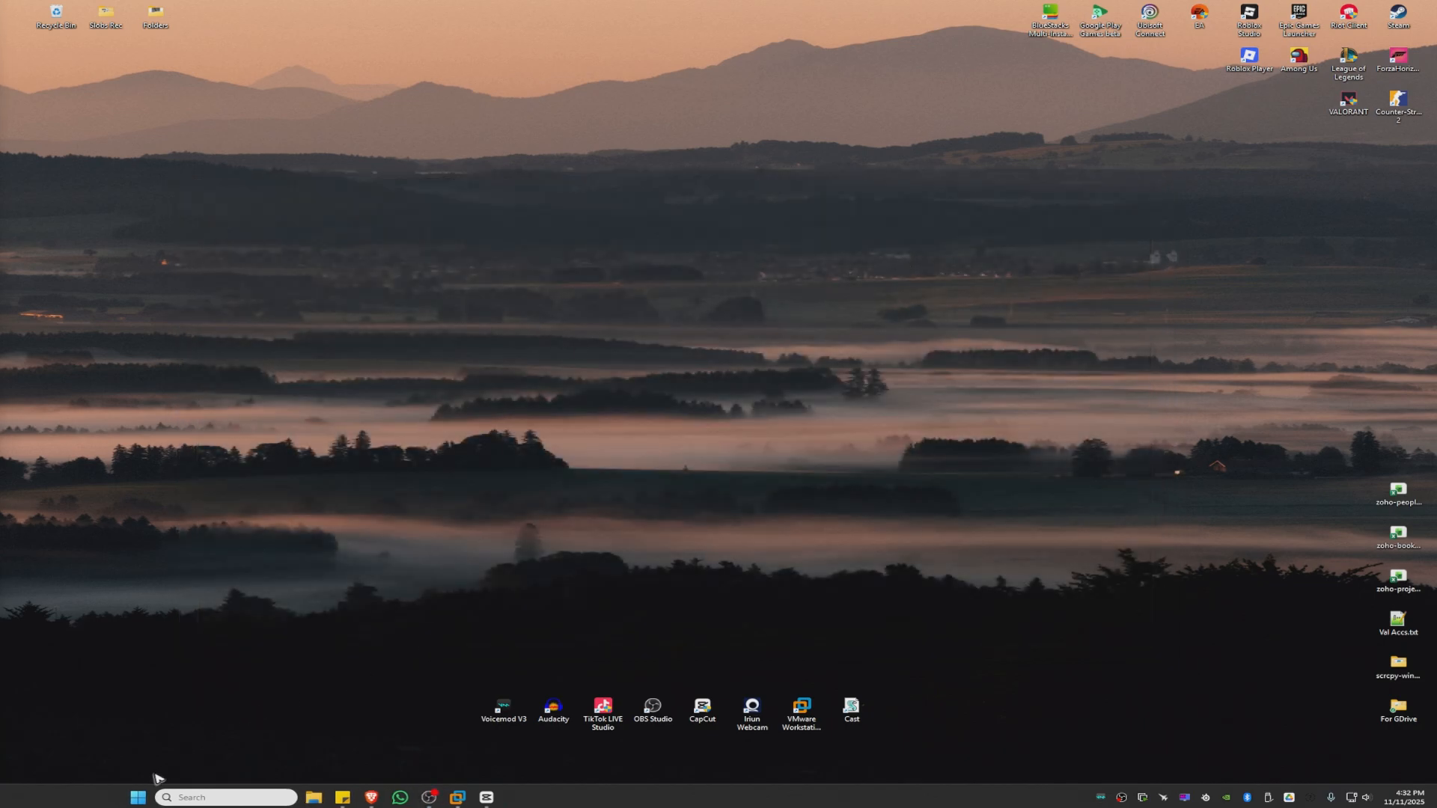